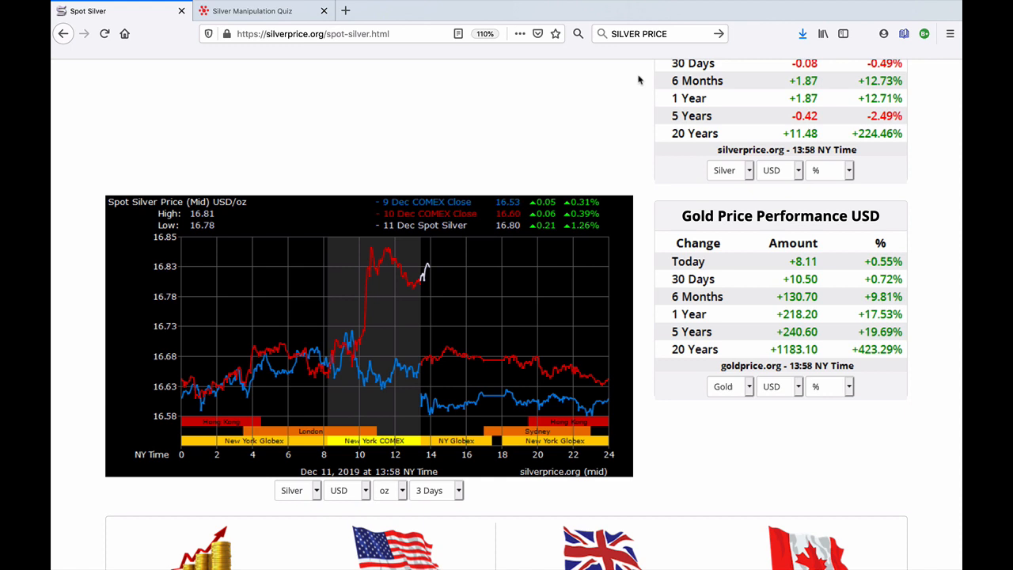
Switch to the Silver Manipulation Quiz tab on roadtoroota.com
click(252, 11)
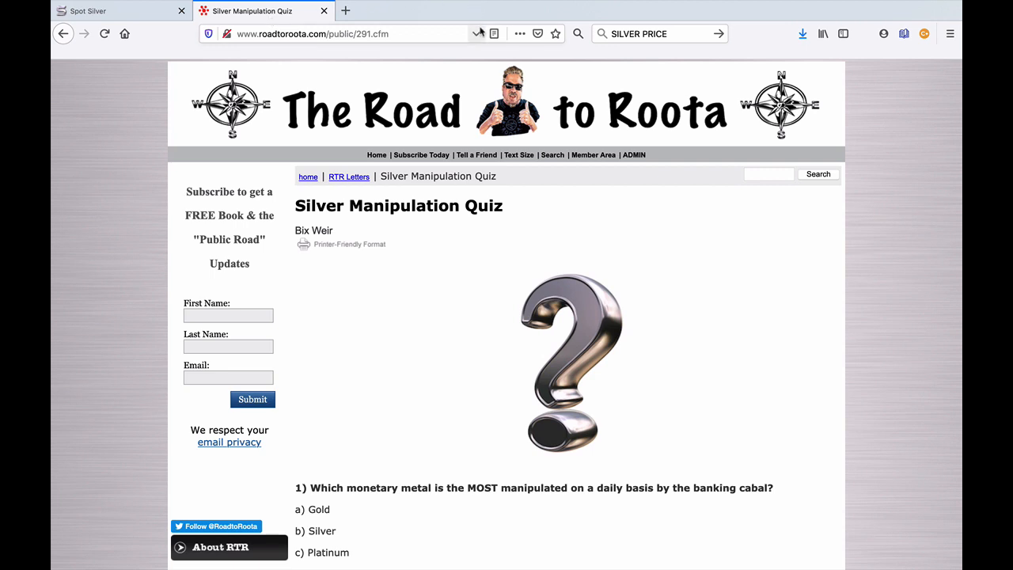
mouse_move(478, 33)
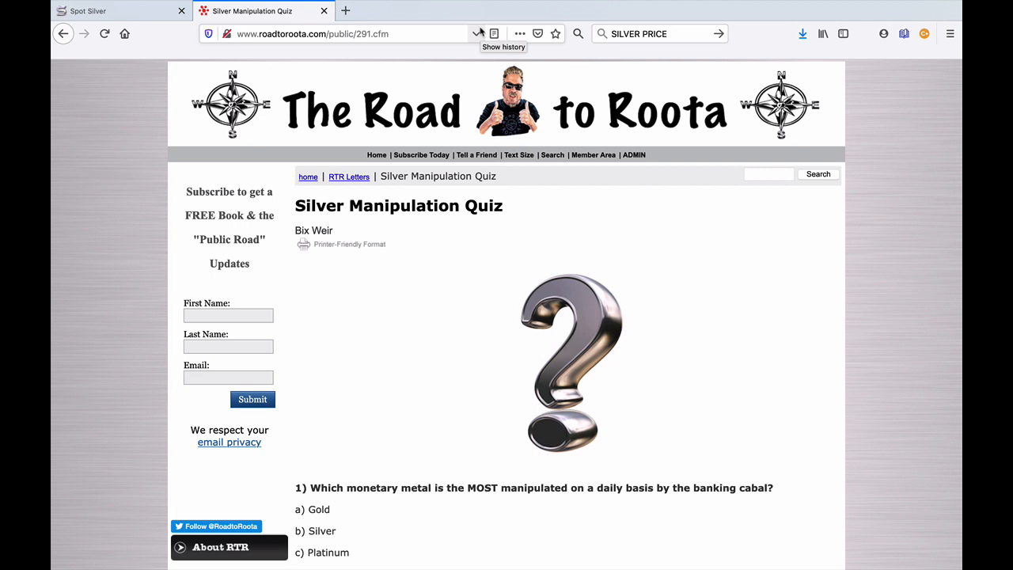
Scroll from the quiz title down through questions 2 to 4 on the silver-to-gold ratio
scroll(down, 3)
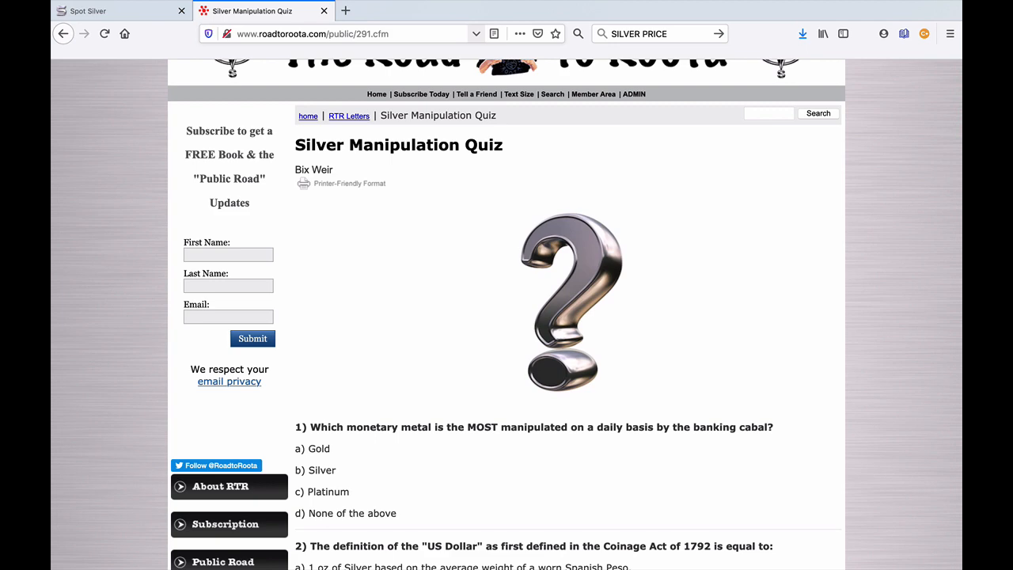
scroll(down, 3)
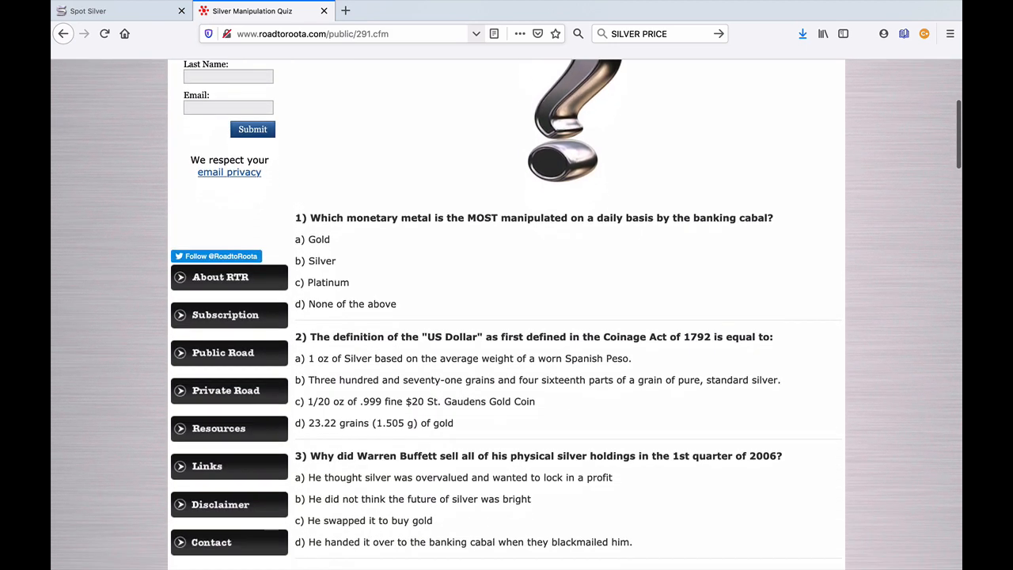
scroll(down, 3)
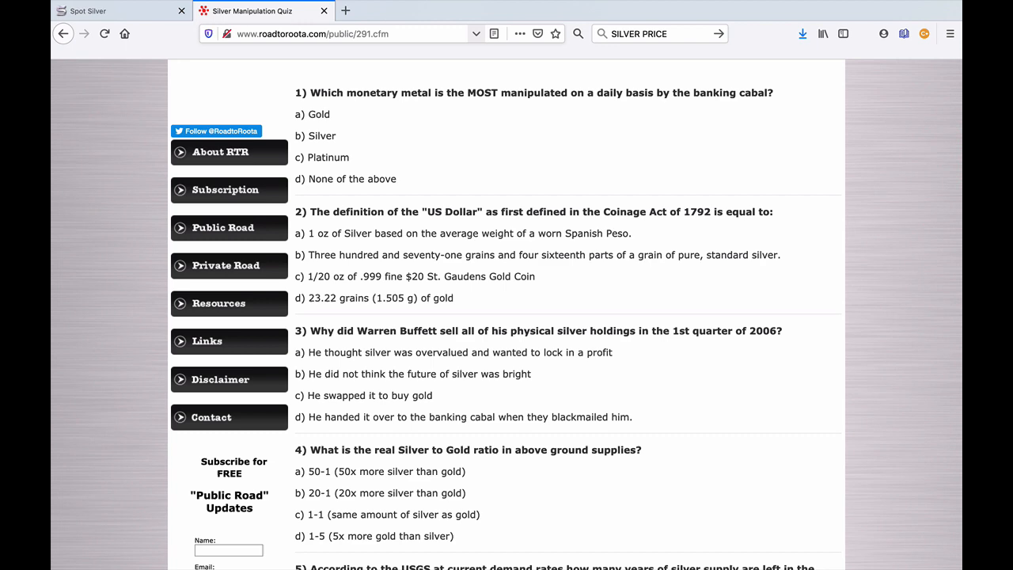
scroll(down, 3)
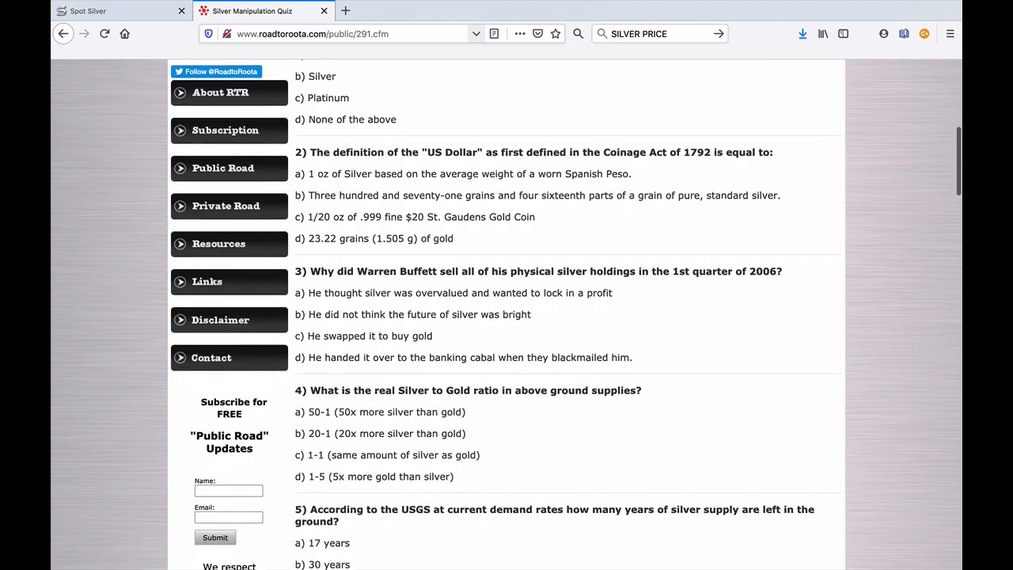
Scroll to questions 5 and 6 on remaining silver supply and the CFTC investigation
scroll(down, 3)
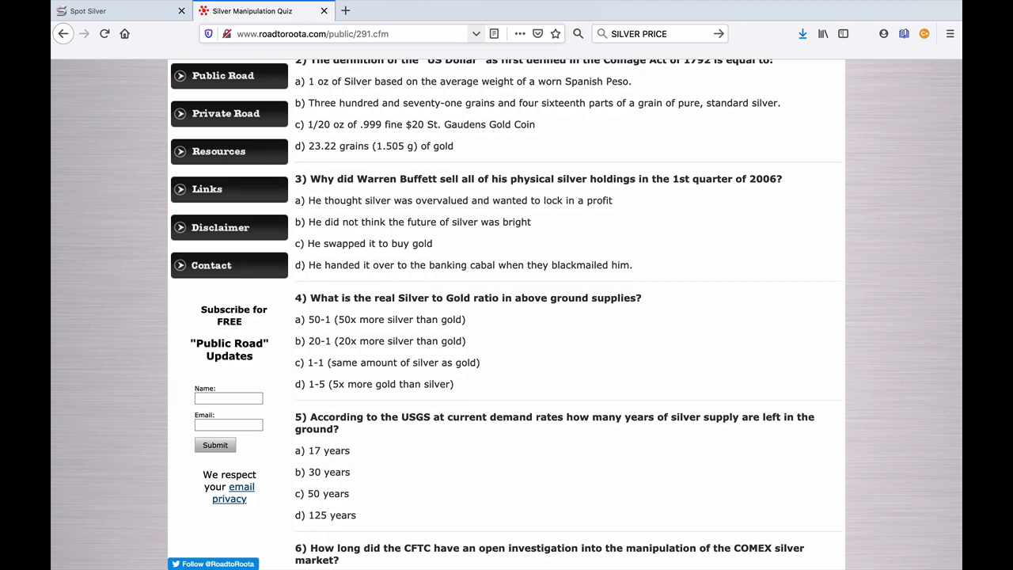
scroll(up, 3)
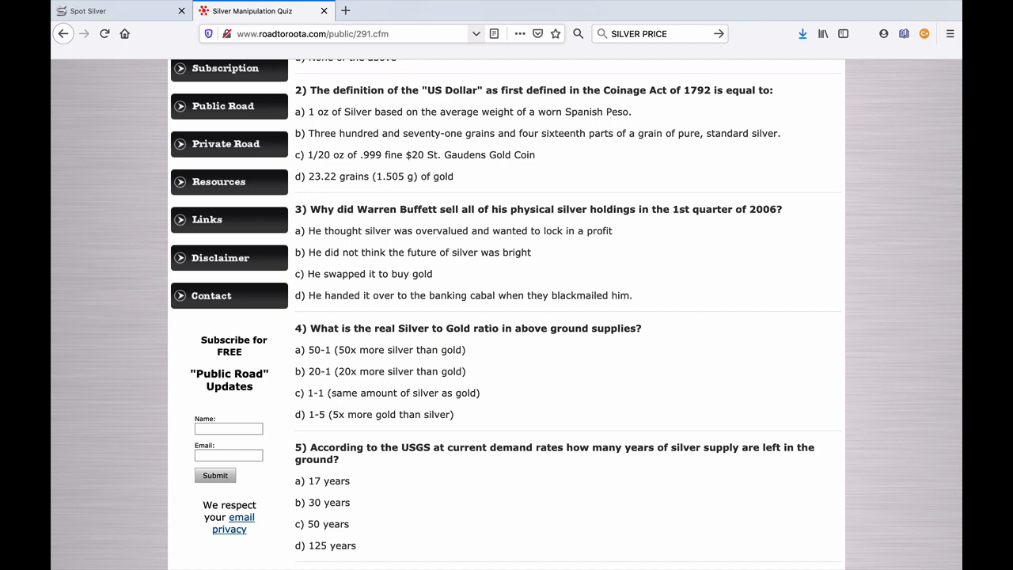
scroll(down, 3)
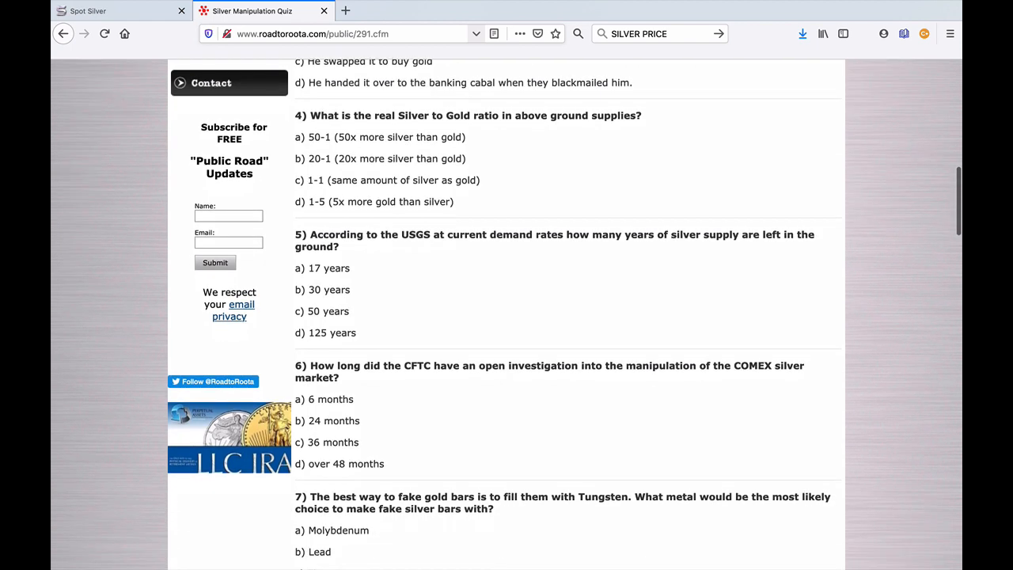
Scroll to questions 7 to 9 on fake bars, the SLV deposit and fake coins
scroll(down, 3)
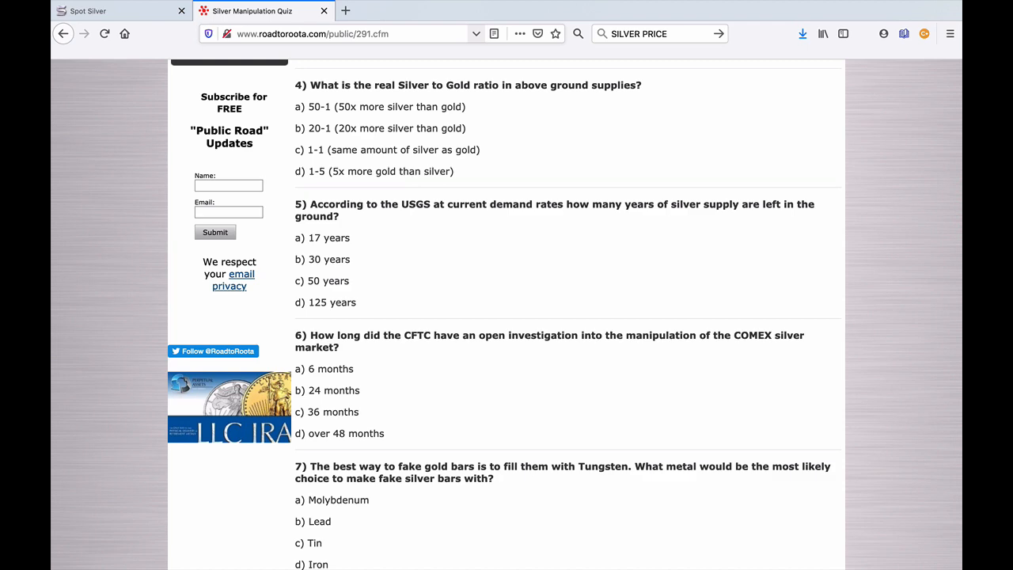
scroll(down, 3)
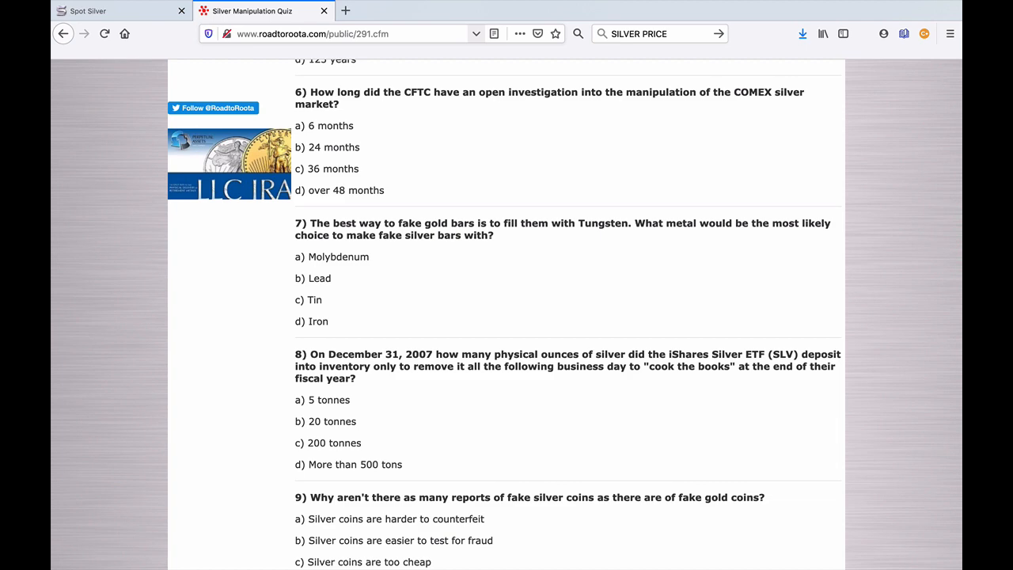
Scroll down through questions 10 to 14 until question 15 on US military interest begins
scroll(down, 3)
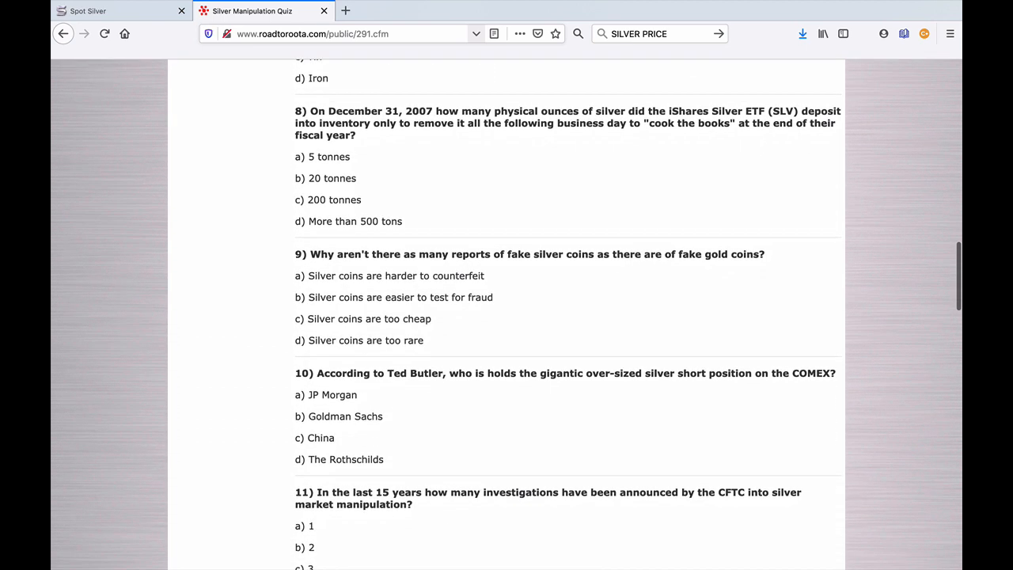
scroll(down, 3)
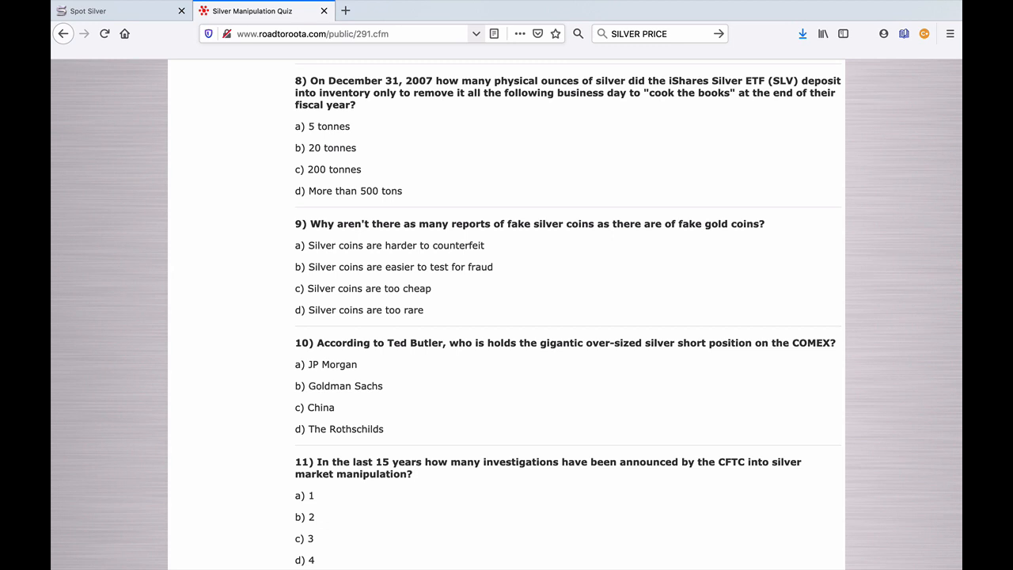
scroll(down, 3)
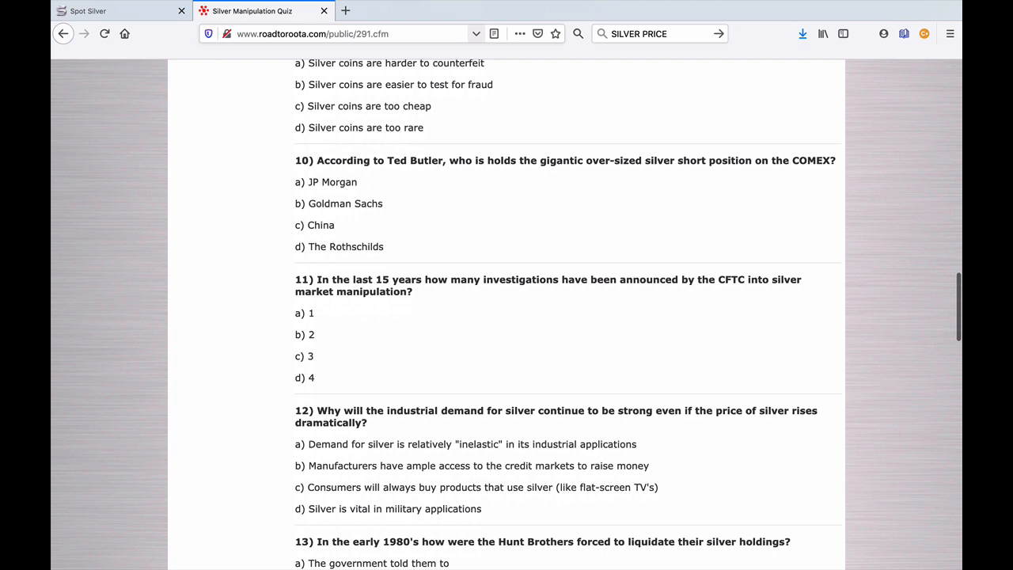
scroll(down, 3)
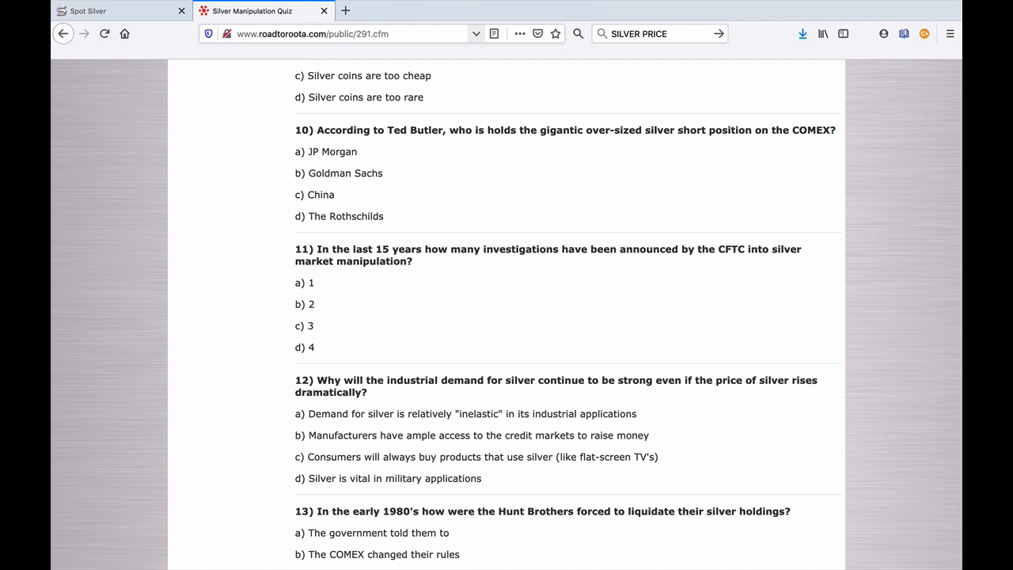
scroll(down, 3)
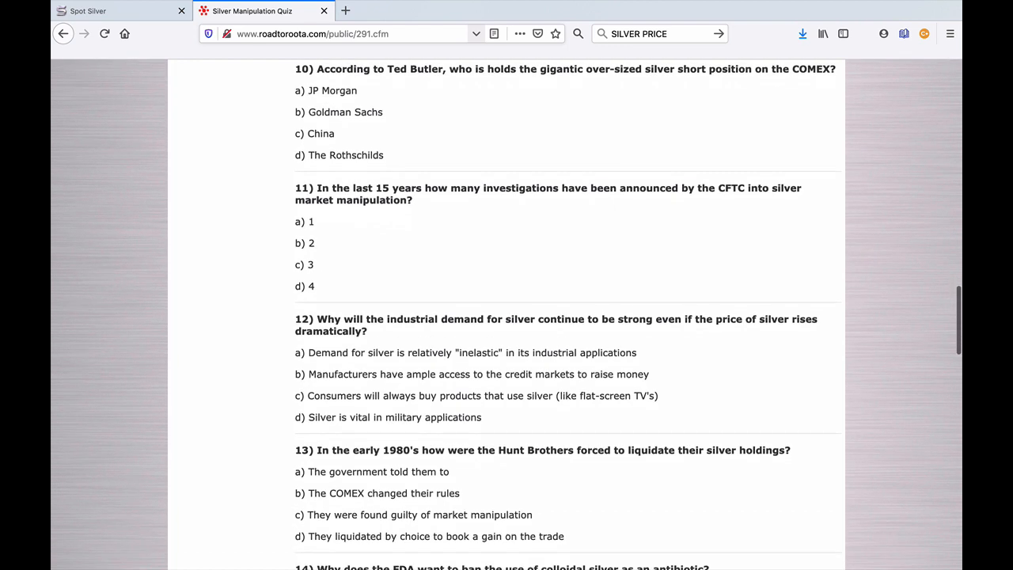
scroll(down, 3)
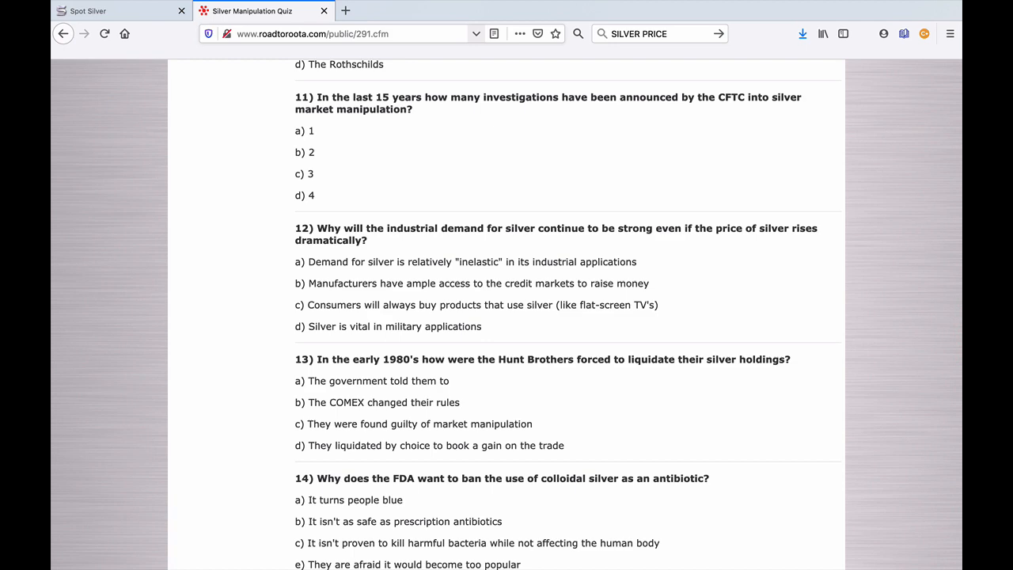
scroll(down, 3)
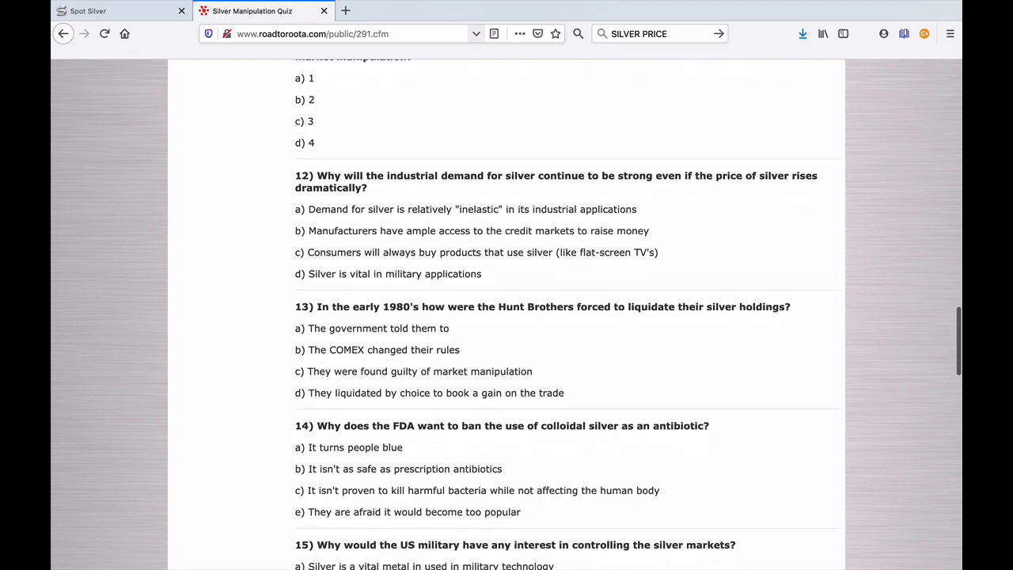
scroll(down, 3)
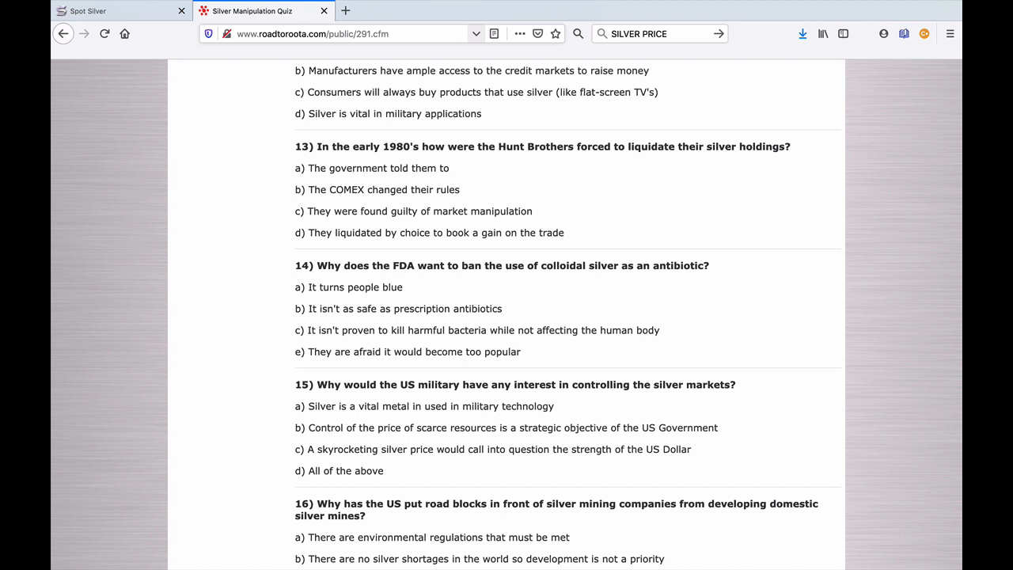
scroll(down, 3)
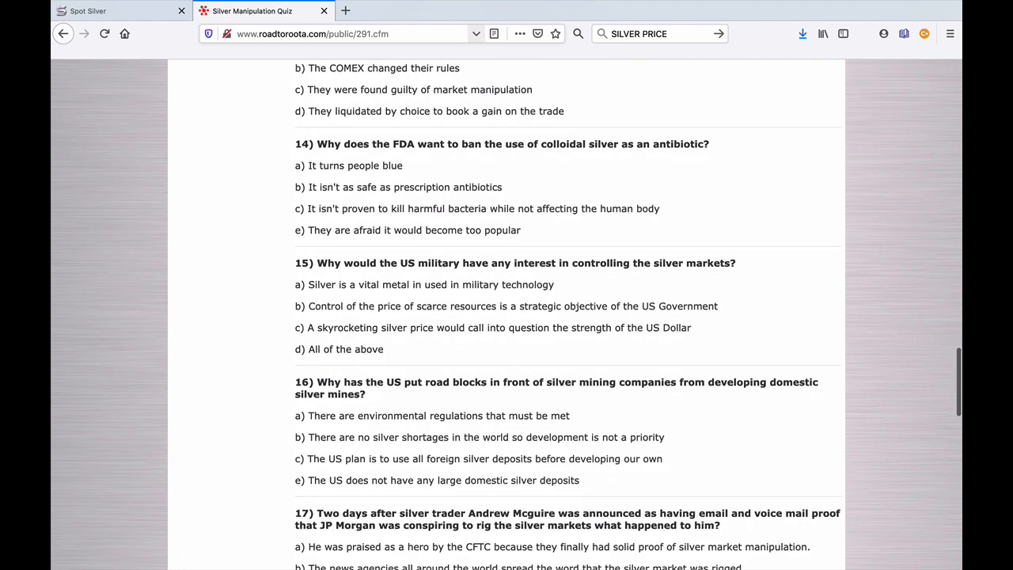
scroll(down, 3)
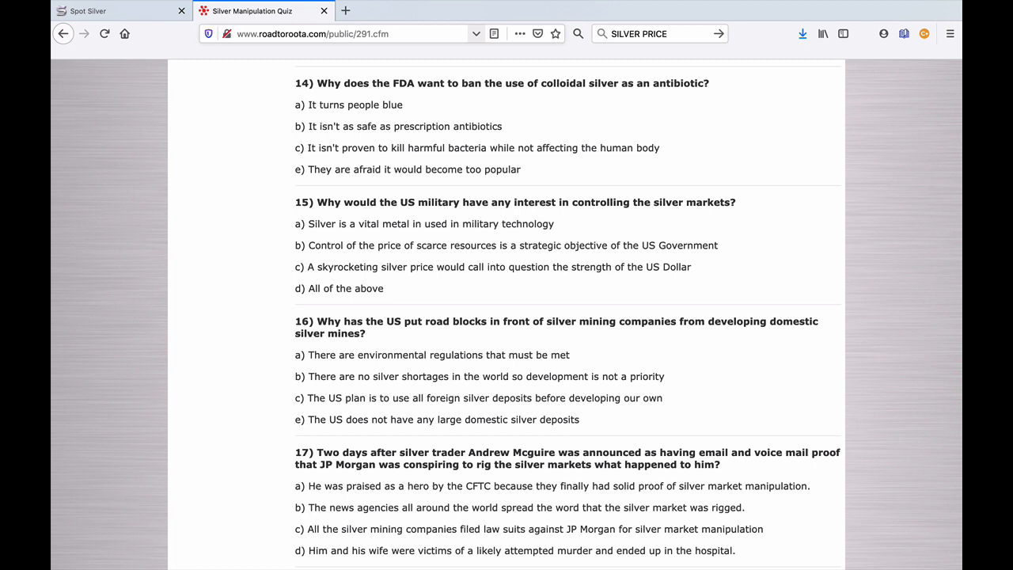
Scroll through questions 18 to 20 to the 'YOU HAVE COMPLETED' note and answers link
scroll(down, 3)
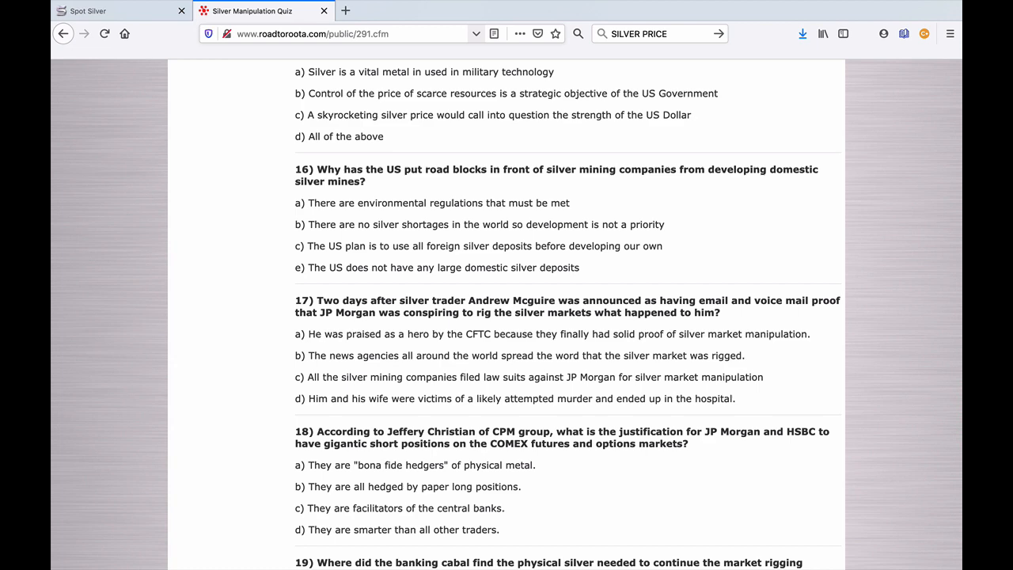
scroll(down, 3)
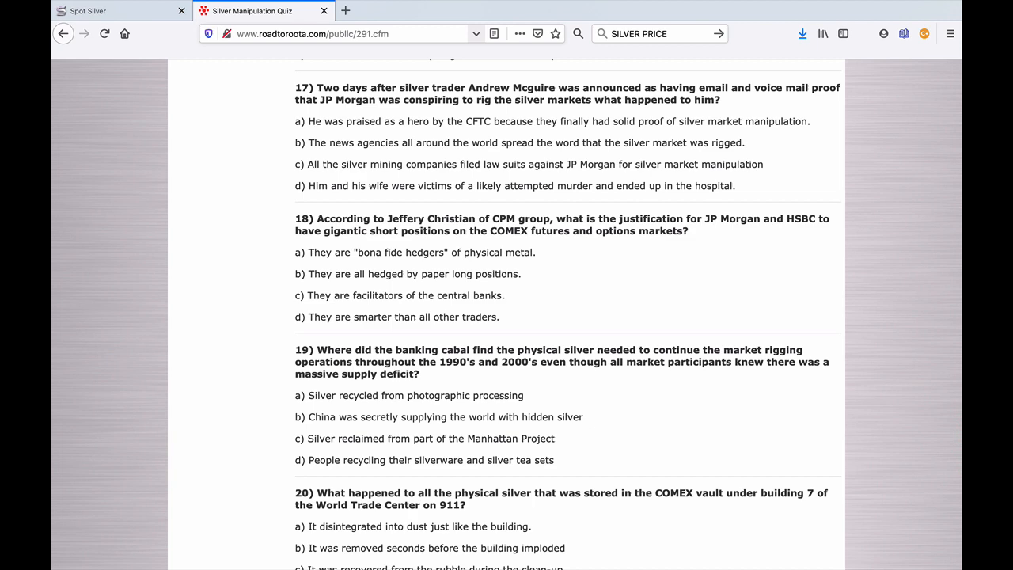
scroll(down, 3)
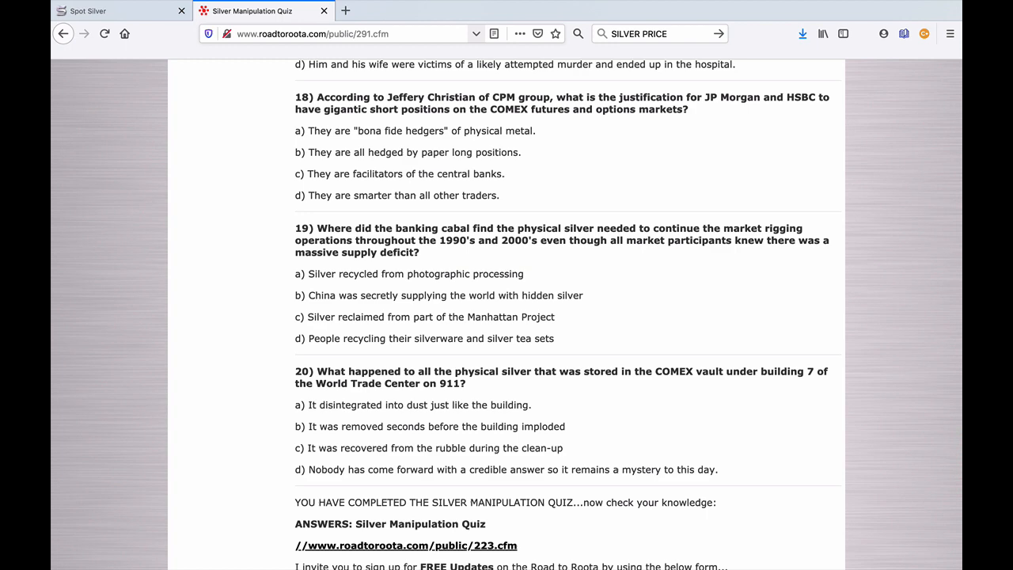
Scroll to the free-updates signup form, then return to the Spot Silver price tab
scroll(down, 3)
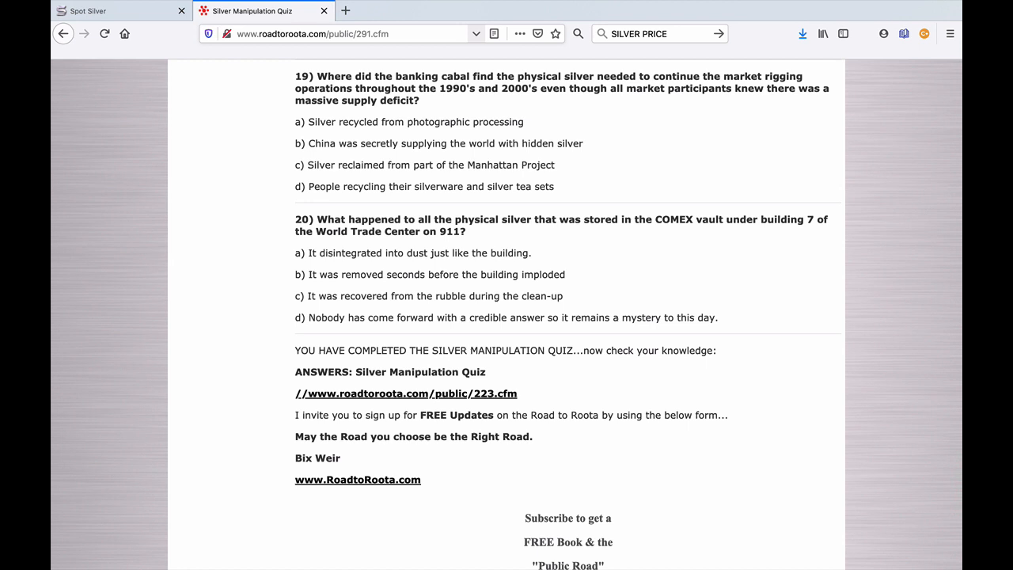
mouse_move(476, 33)
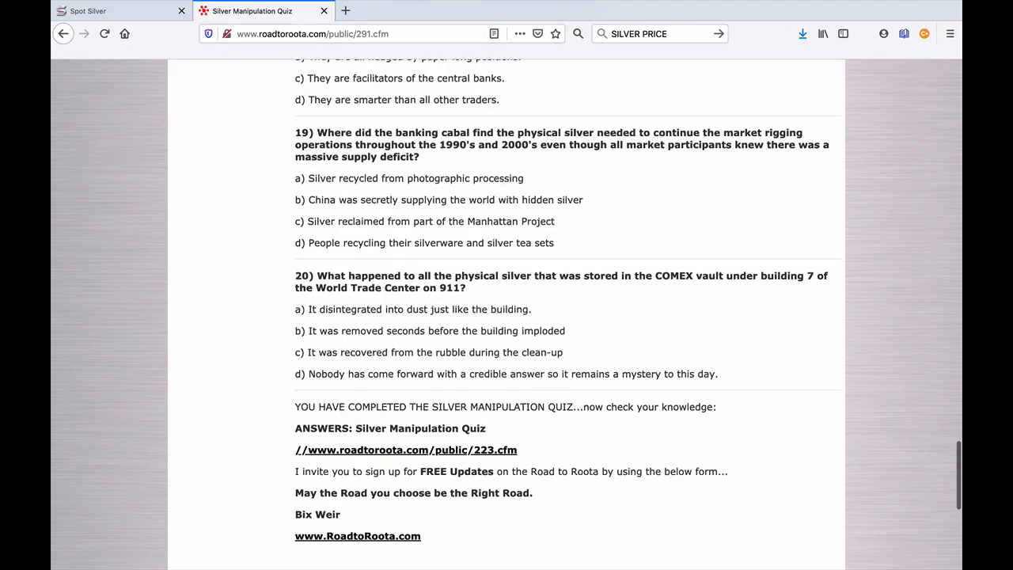
scroll(down, 3)
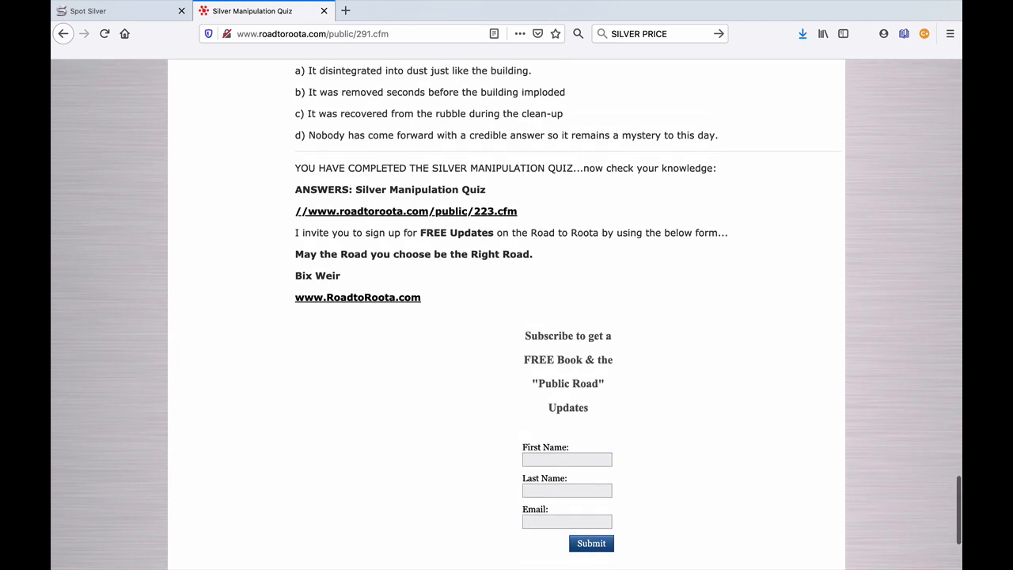
click(87, 10)
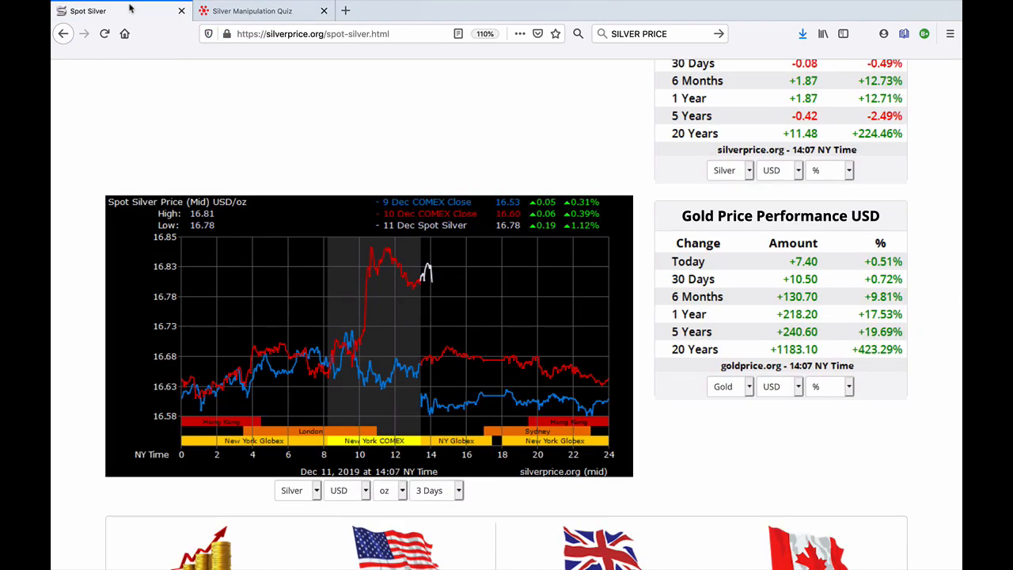